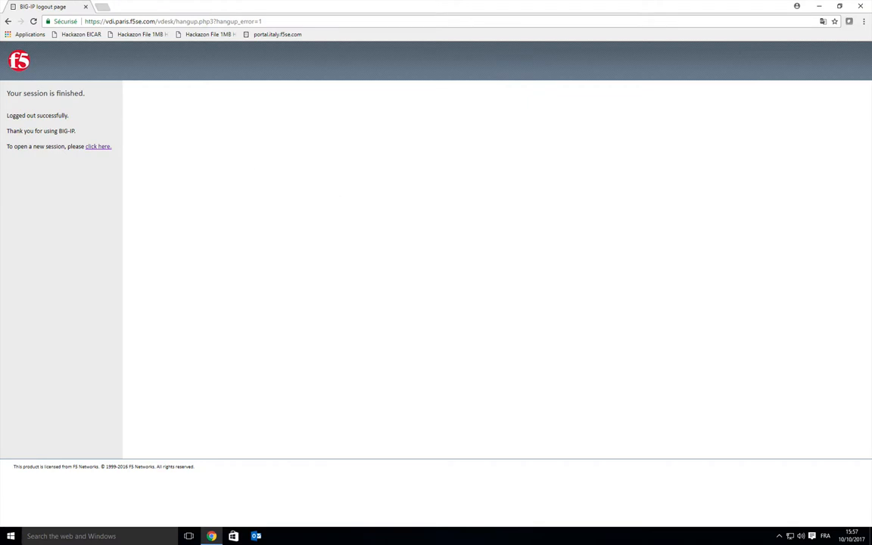
pyautogui.moveTo(478, 271)
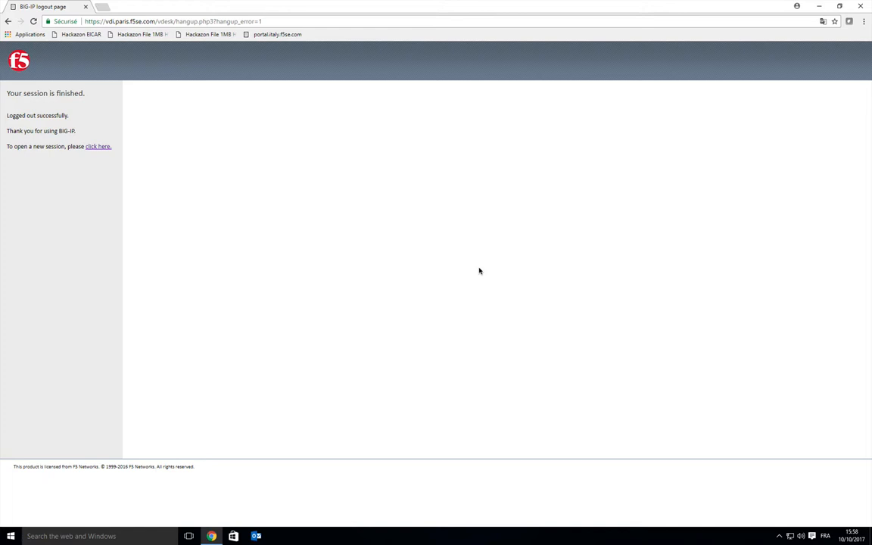
pyautogui.moveTo(339, 203)
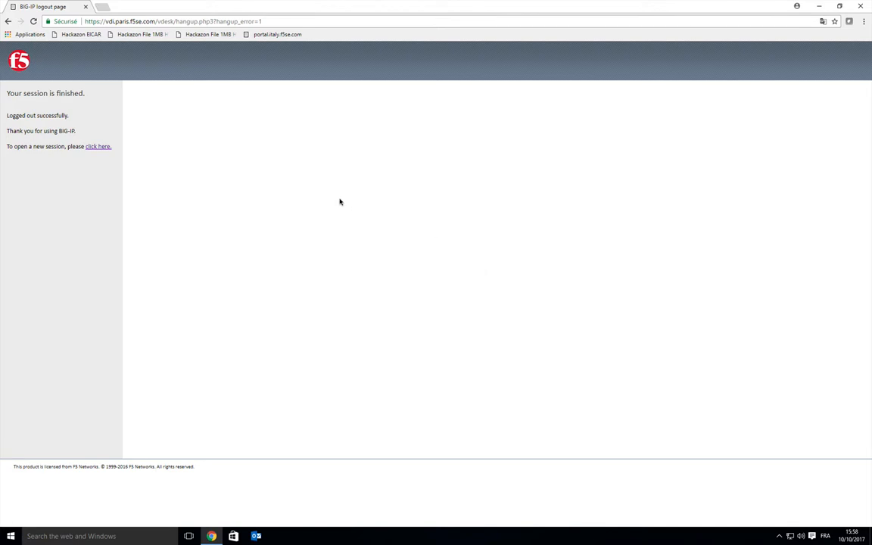
pyautogui.moveTo(127, 155)
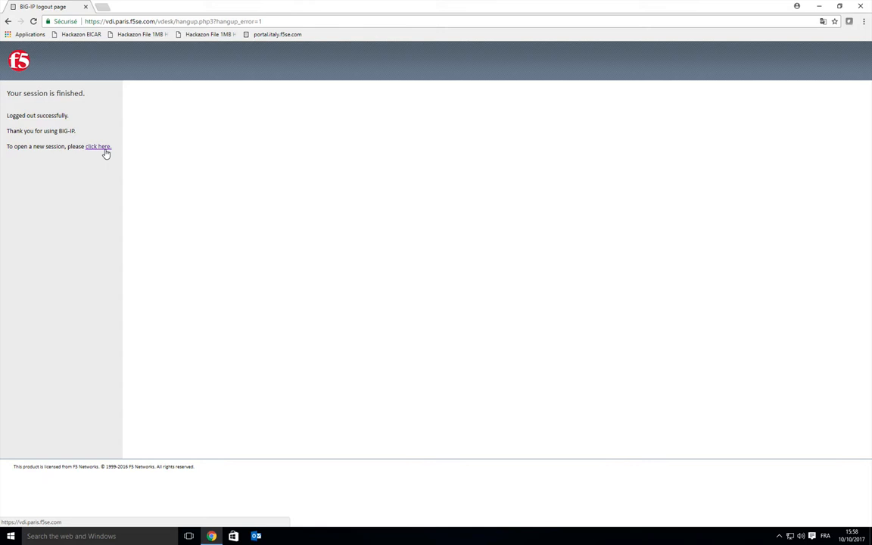
# Begin a fresh logon session and choose grid as the one-time password method.
pyautogui.click(97, 146)
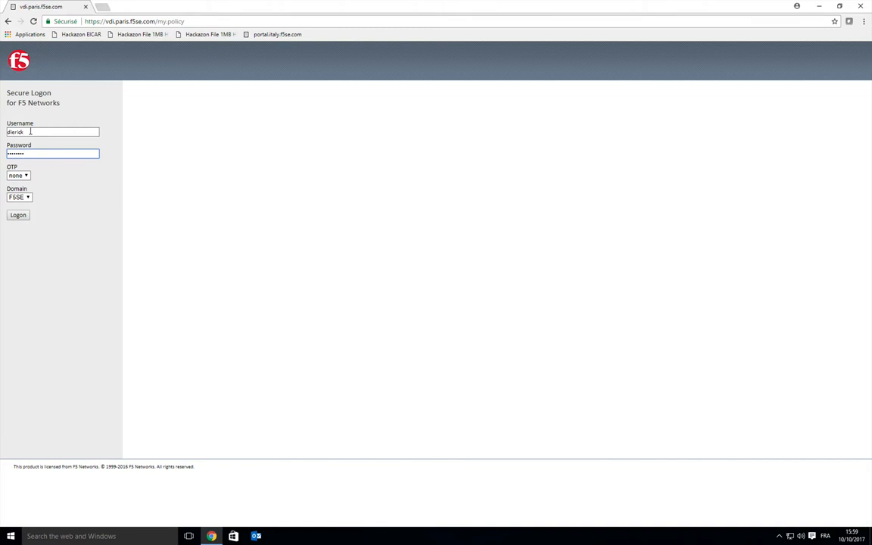
pyautogui.moveTo(42, 177)
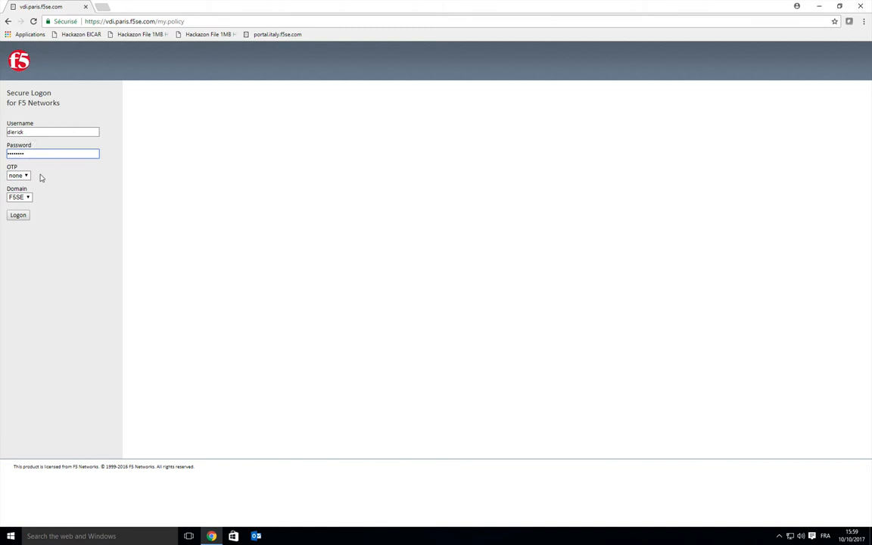
pyautogui.click(18, 176)
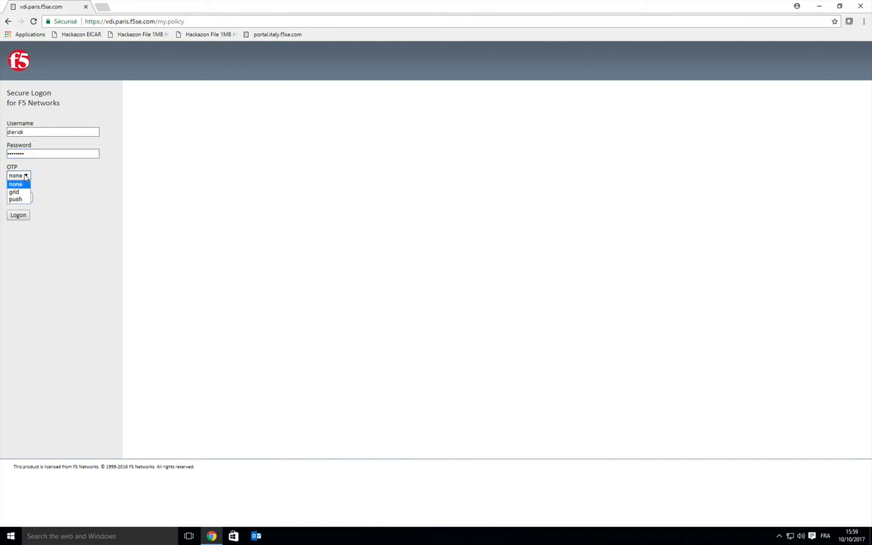
pyautogui.click(13, 191)
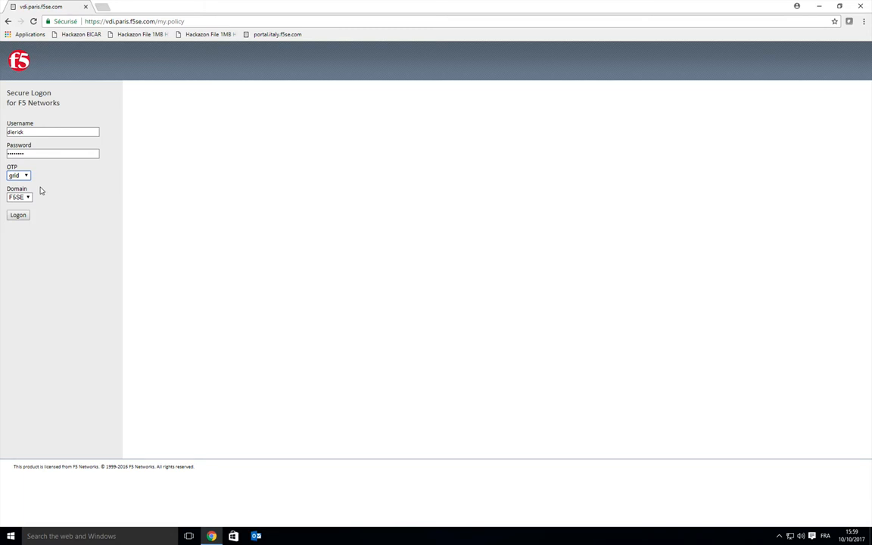
pyautogui.moveTo(33, 218)
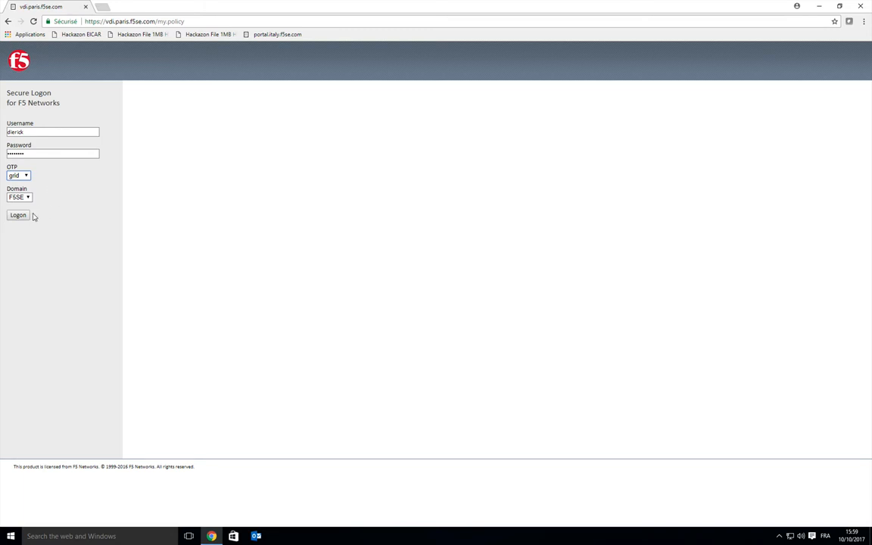
# Submit the credentials, then submit the grid one-time password answer to reach the webtop.
pyautogui.click(18, 215)
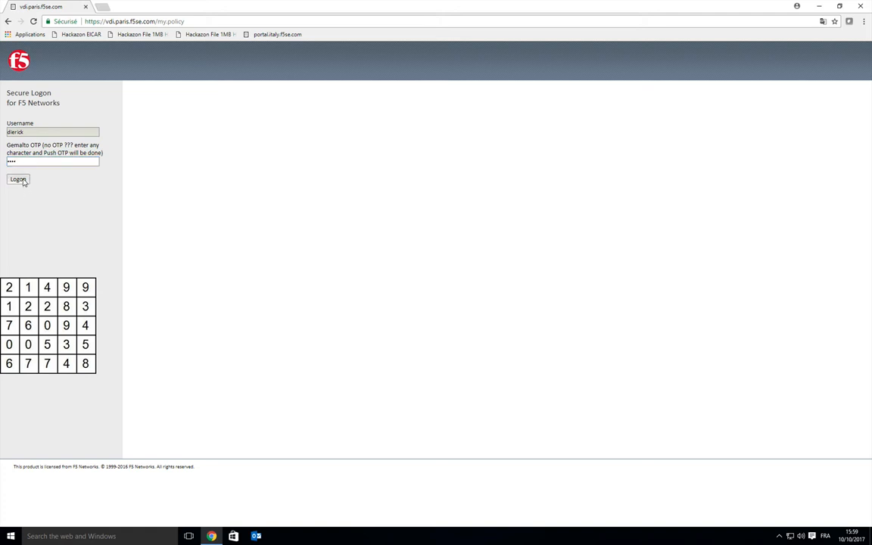
pyautogui.click(18, 179)
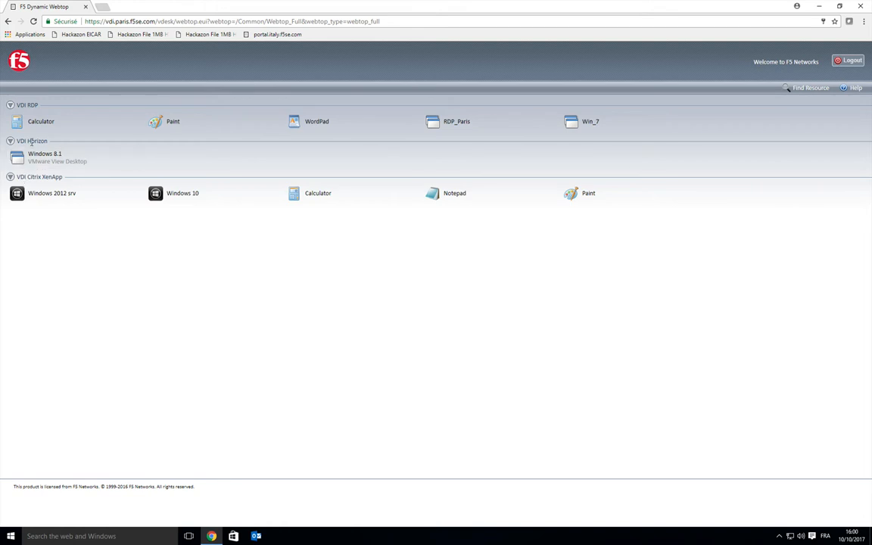
pyautogui.moveTo(115, 145)
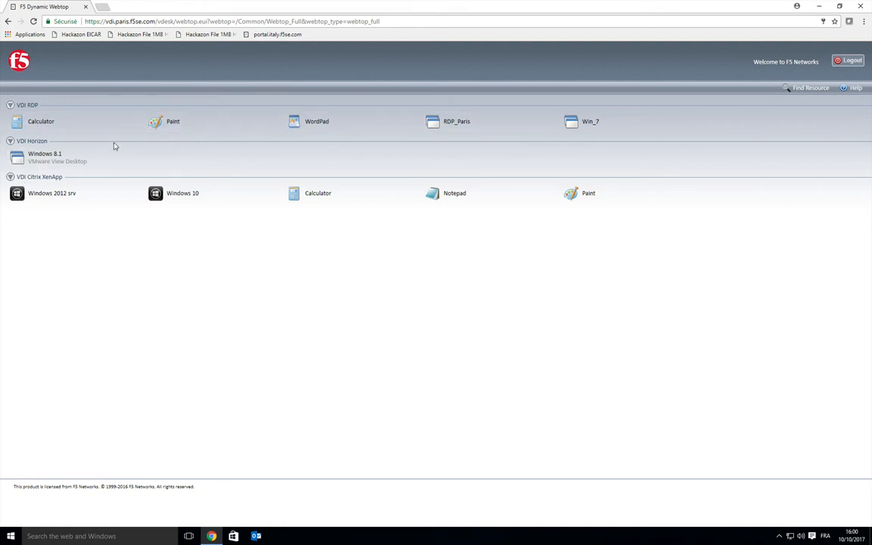
pyautogui.moveTo(53, 186)
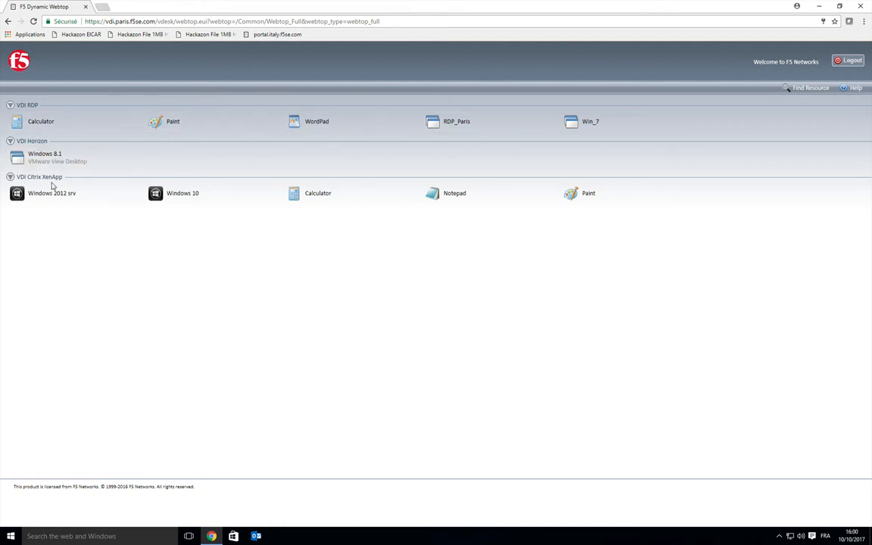
pyautogui.moveTo(521, 199)
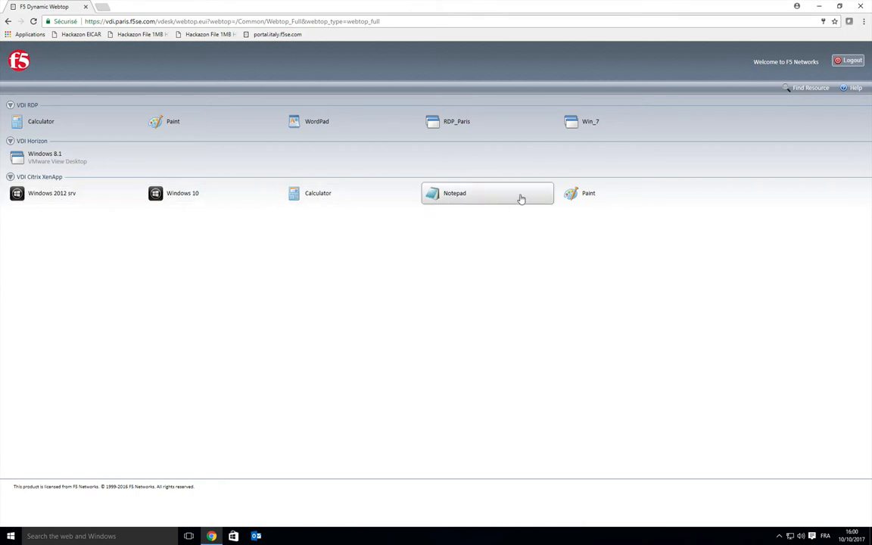
pyautogui.moveTo(527, 294)
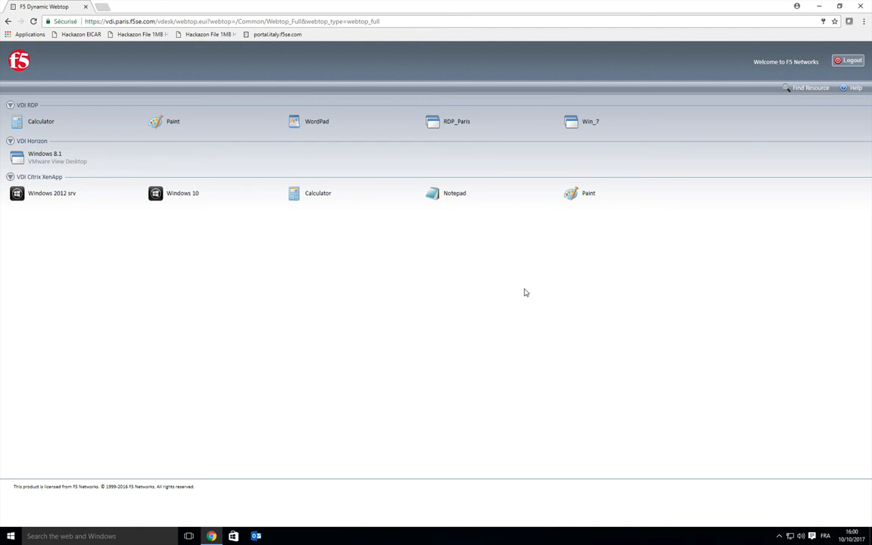
pyautogui.moveTo(489, 208)
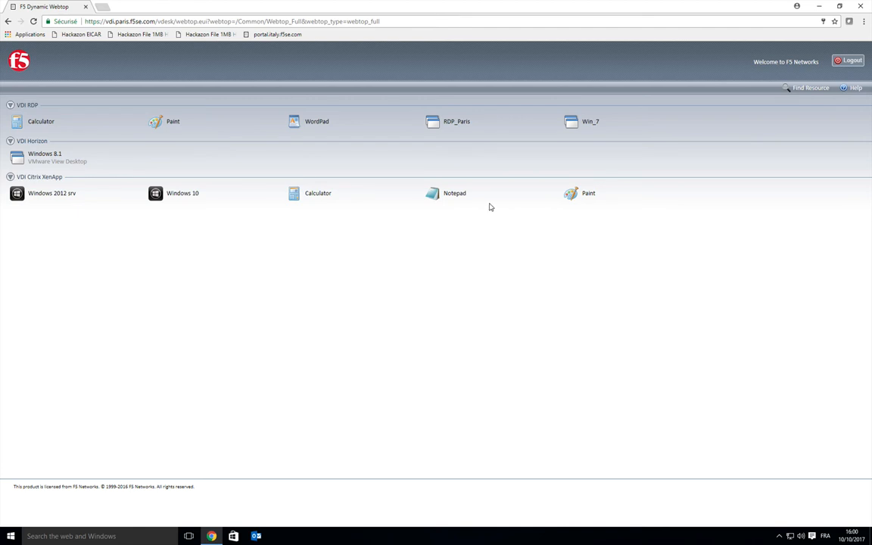
pyautogui.moveTo(200, 127)
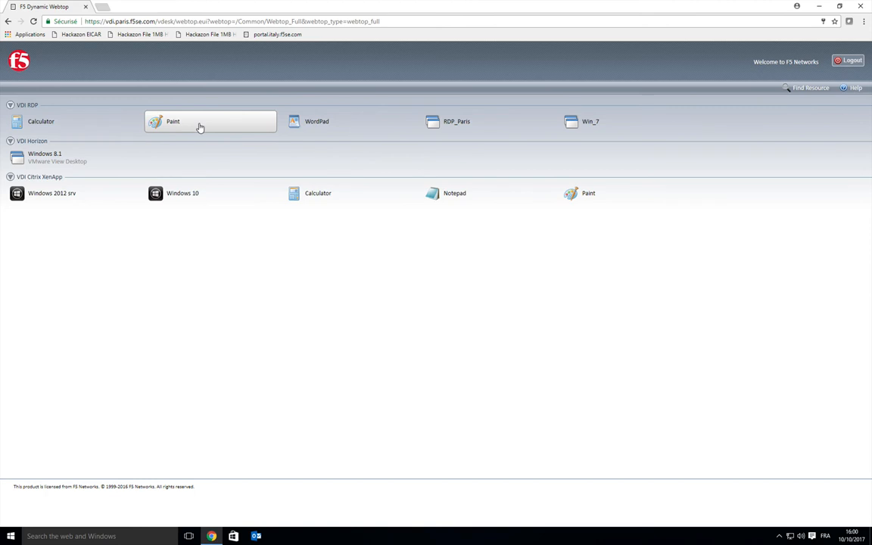
pyautogui.click(211, 122)
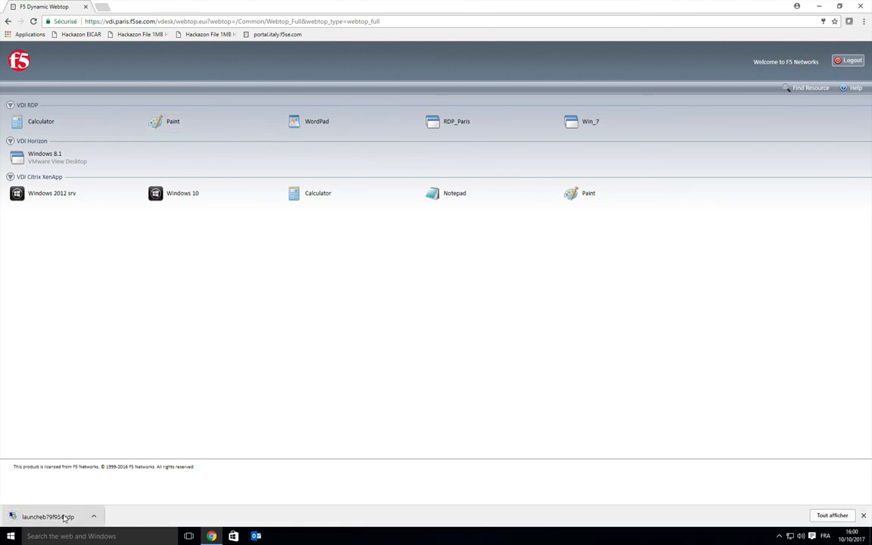
pyautogui.click(173, 121)
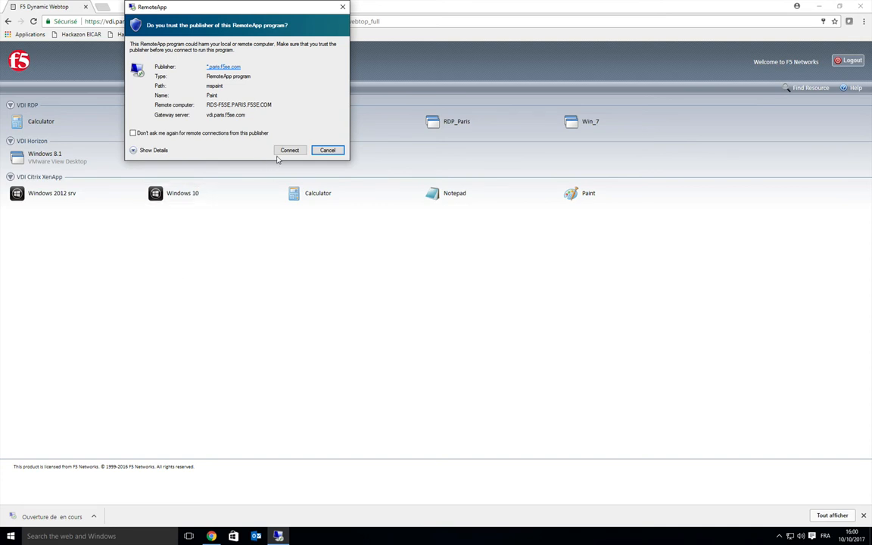
pyautogui.click(291, 150)
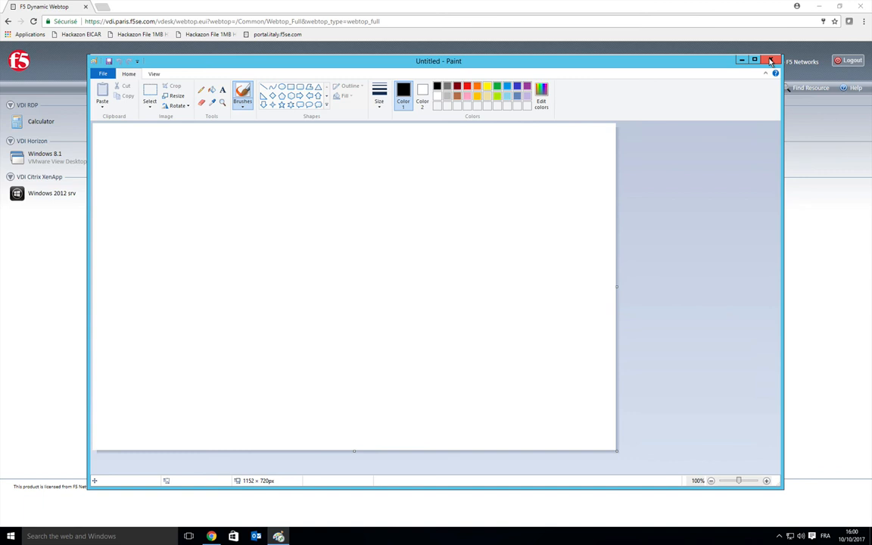
pyautogui.click(773, 60)
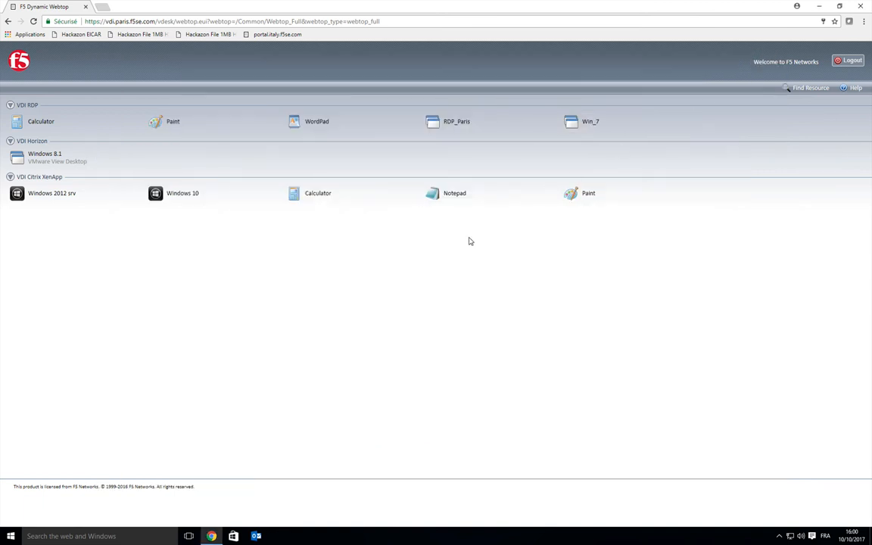
pyautogui.moveTo(455, 247)
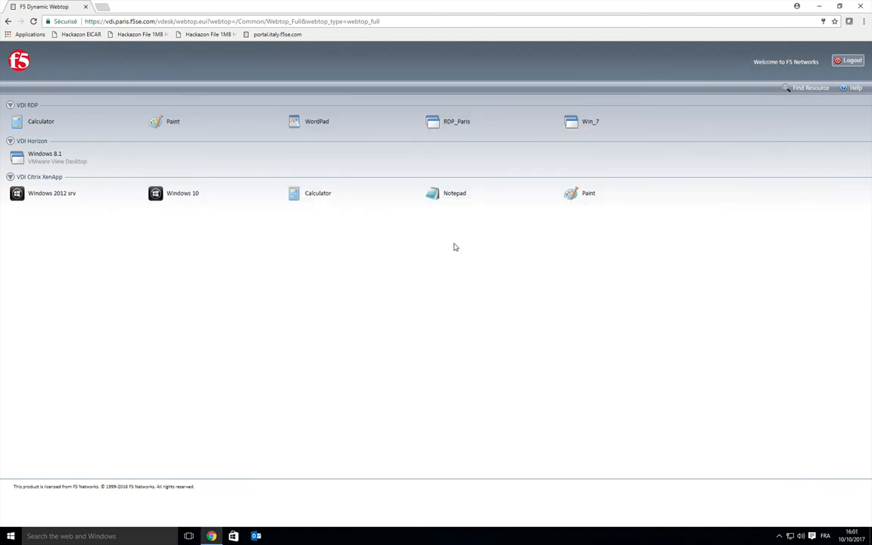
pyautogui.moveTo(489, 260)
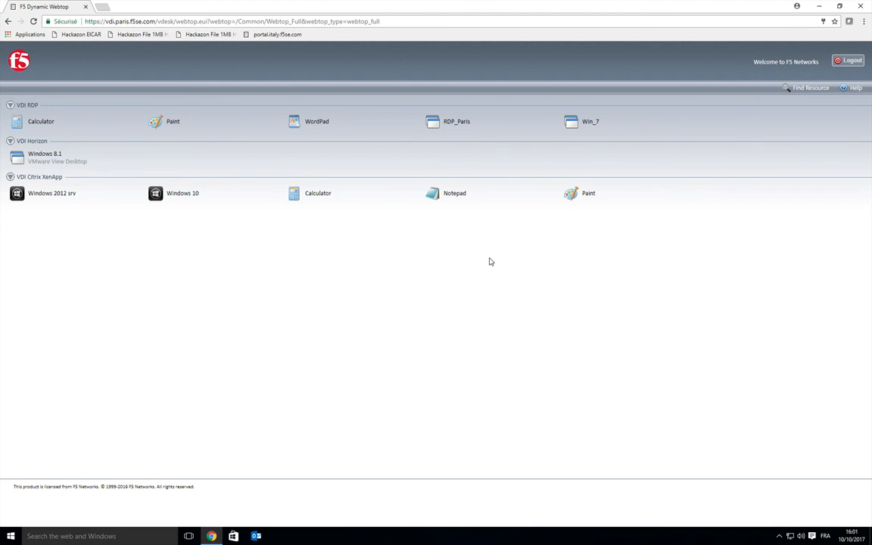